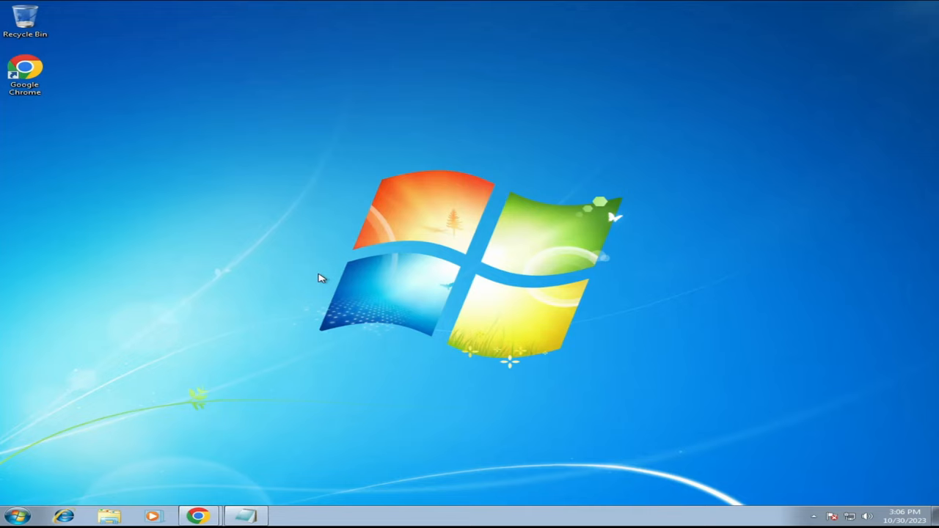
mouse_move(199, 516)
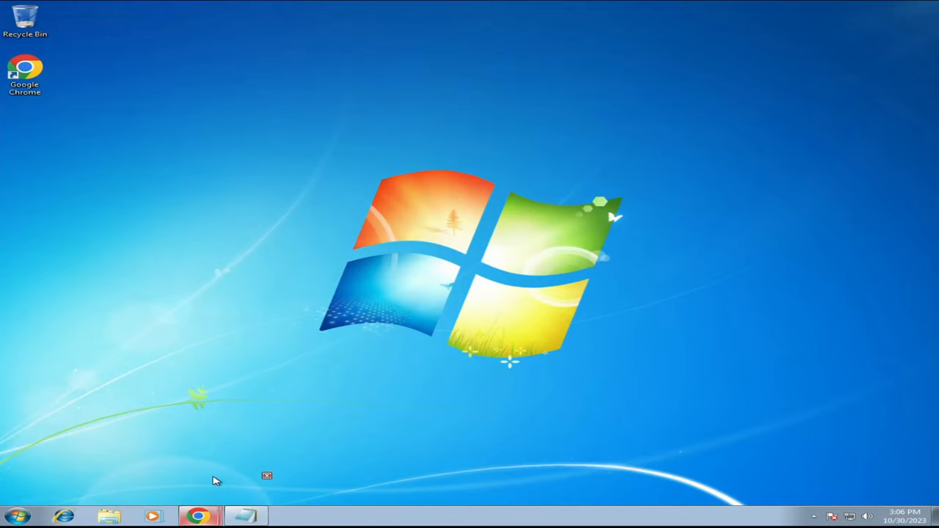
Step: Restore the Chrome window showing the 'windows 10 iso' Google search results
left_click(198, 516)
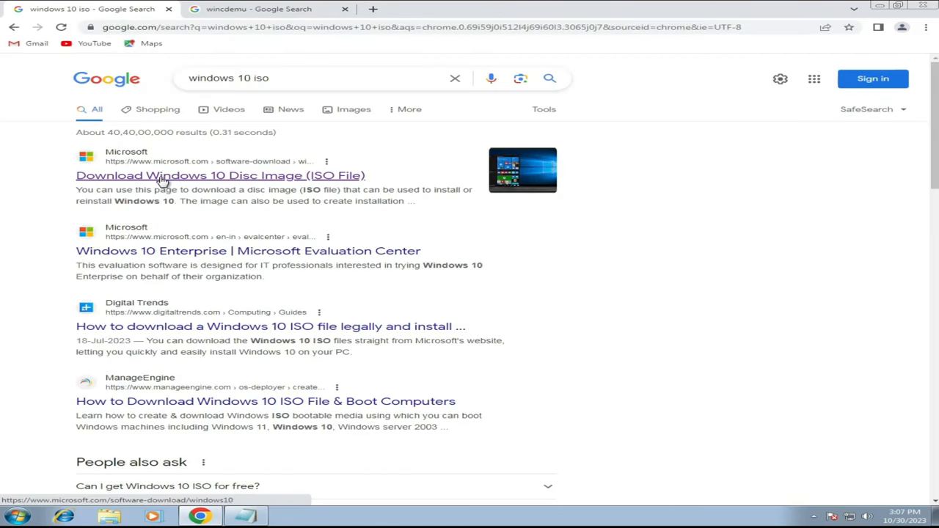
mouse_move(249, 180)
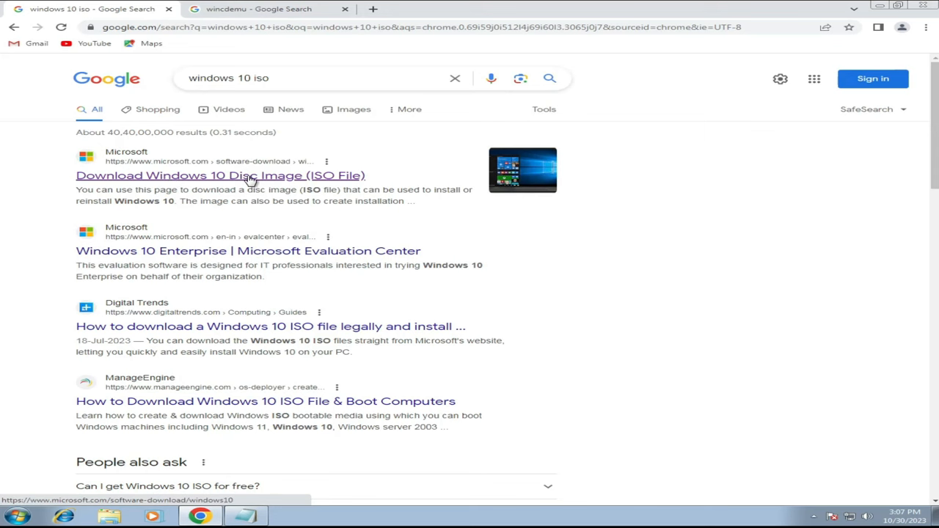
Step: Open Microsoft's 'Download Windows 10 Disc Image (ISO File)' page and bring up developer tools
left_click(220, 175)
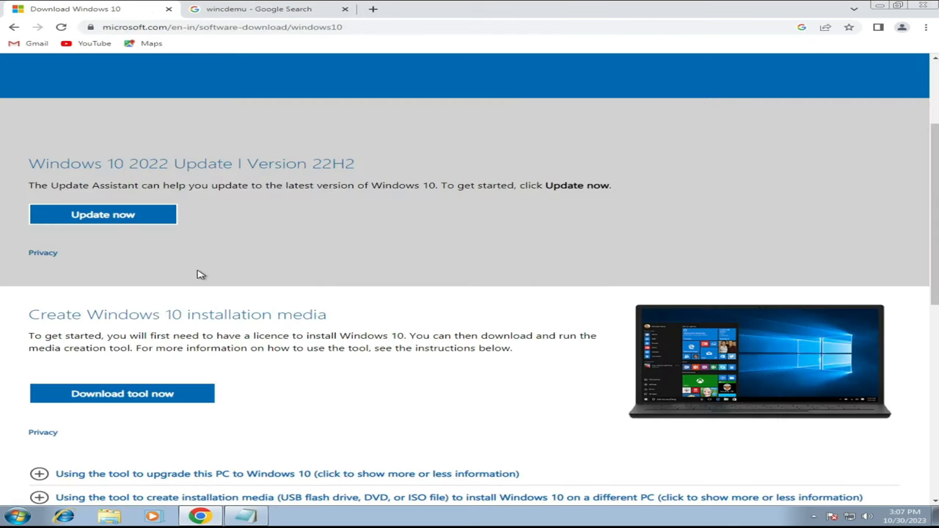
scroll("down", 3)
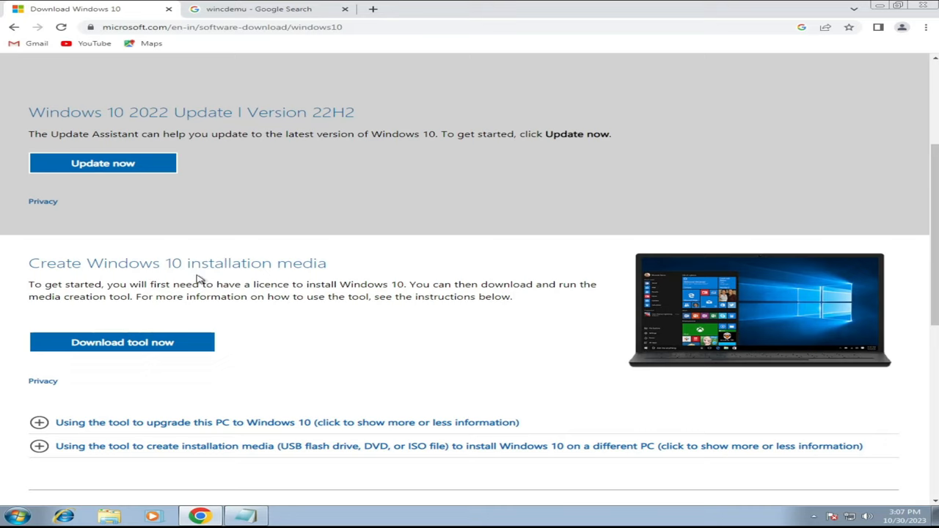
mouse_move(200, 279)
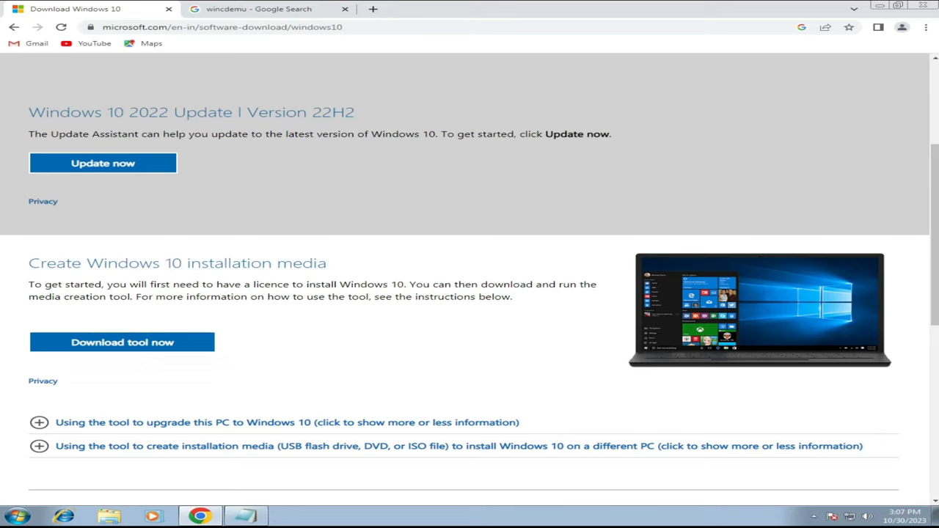
left_click(926, 27)
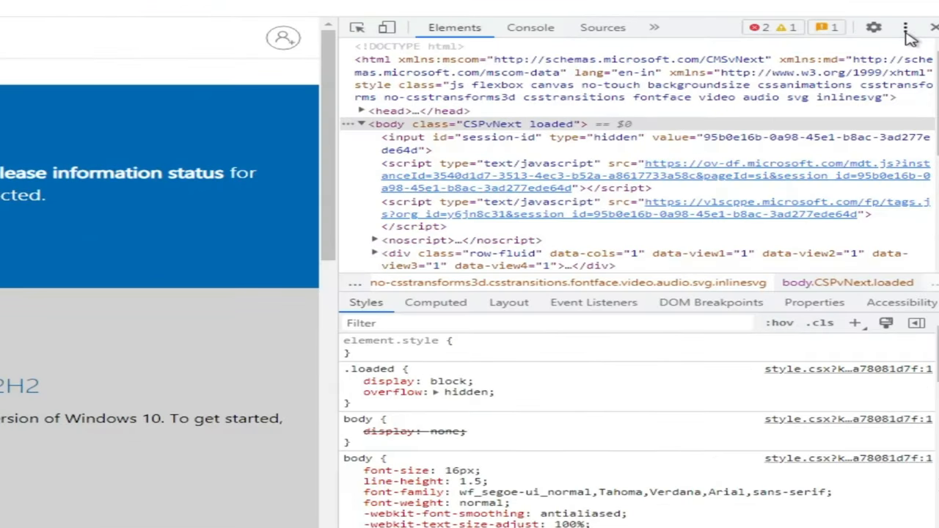
Step: Uncheck 'Use browser default' under DevTools Network conditions to spoof the user agent
left_click(905, 27)
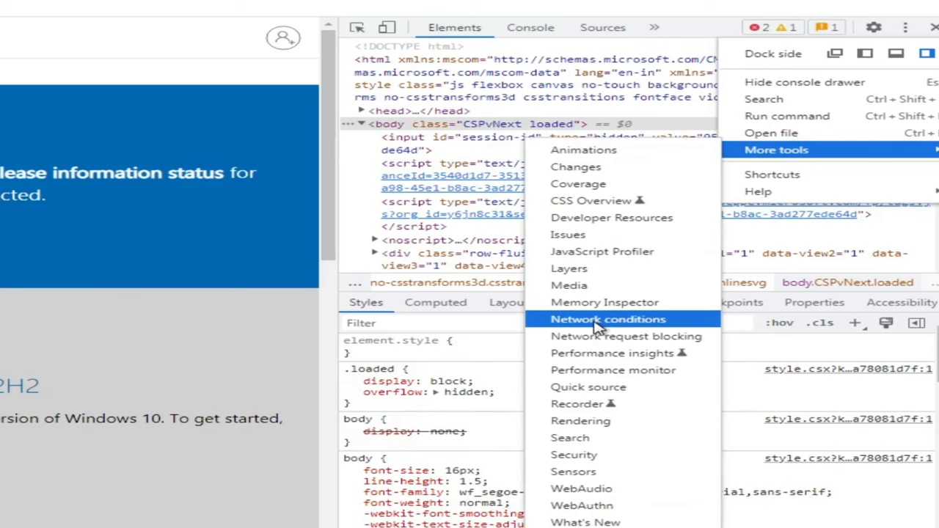
left_click(607, 318)
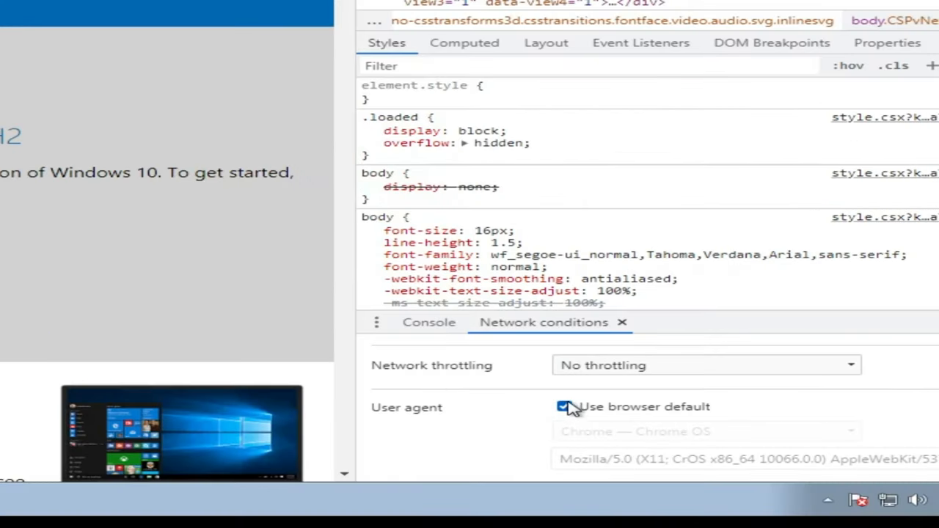
left_click(564, 406)
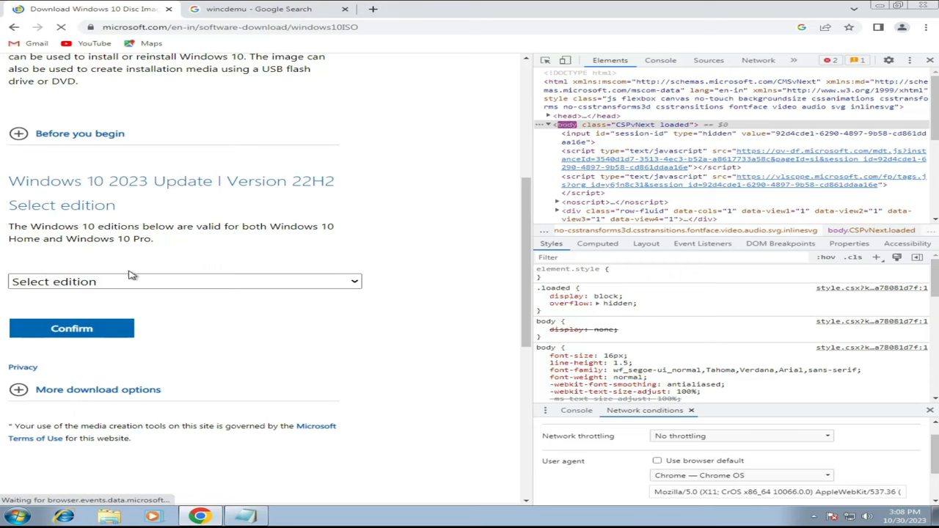
Step: Select and confirm the 'Windows 10 (multi-edition ISO)' edition
left_click(185, 281)
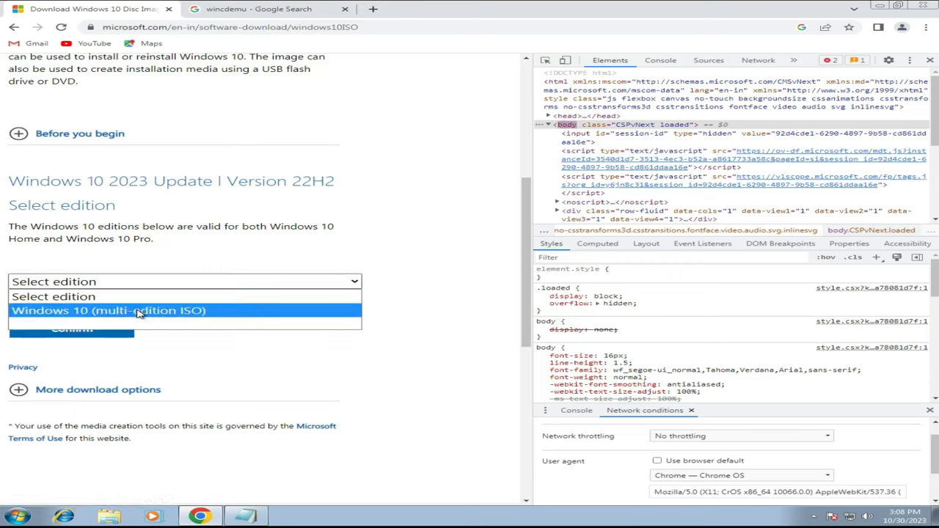
left_click(108, 310)
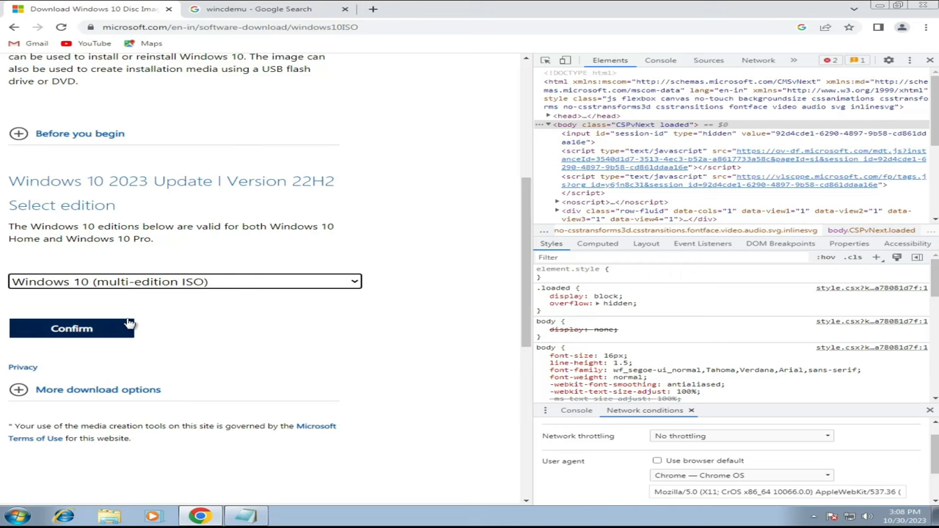
left_click(71, 328)
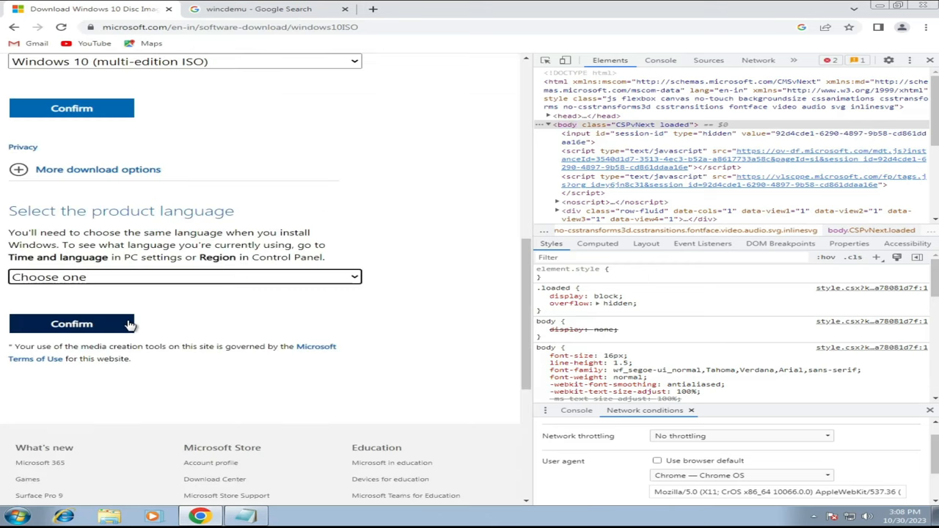
Step: Close DevTools and choose English (United States) to get the 64-bit and 32-bit ISO links
left_click(930, 61)
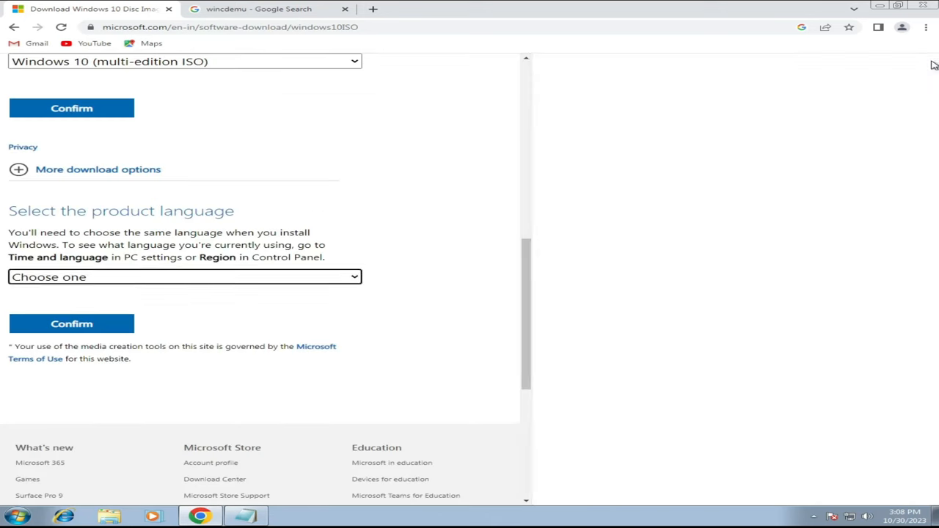
left_click(185, 276)
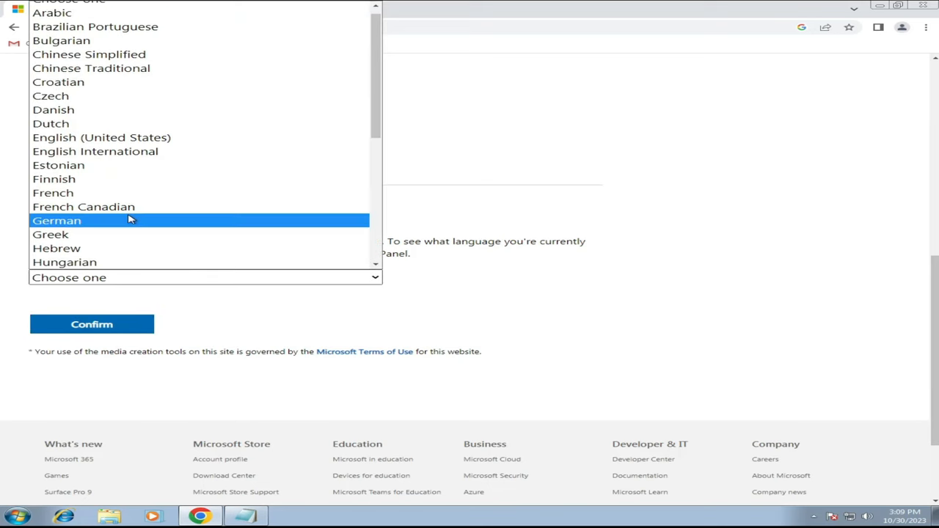
left_click(92, 324)
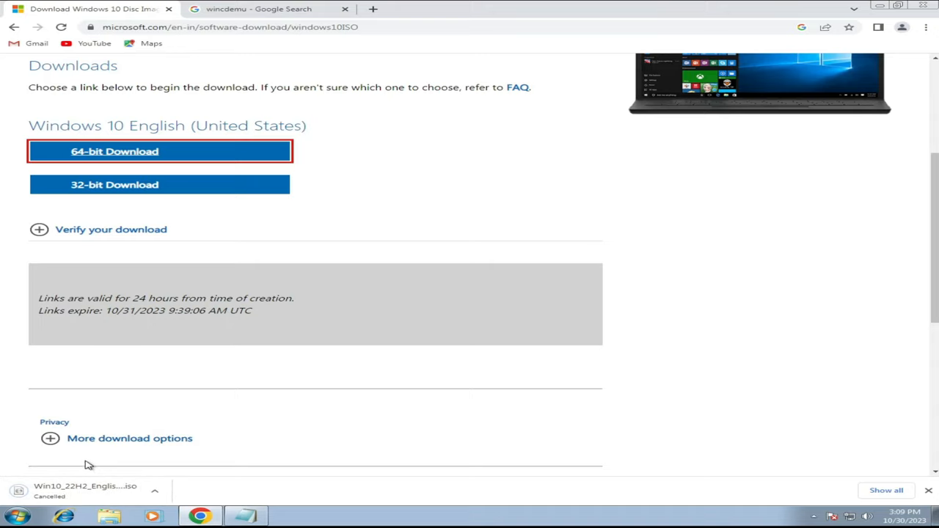
mouse_move(88, 462)
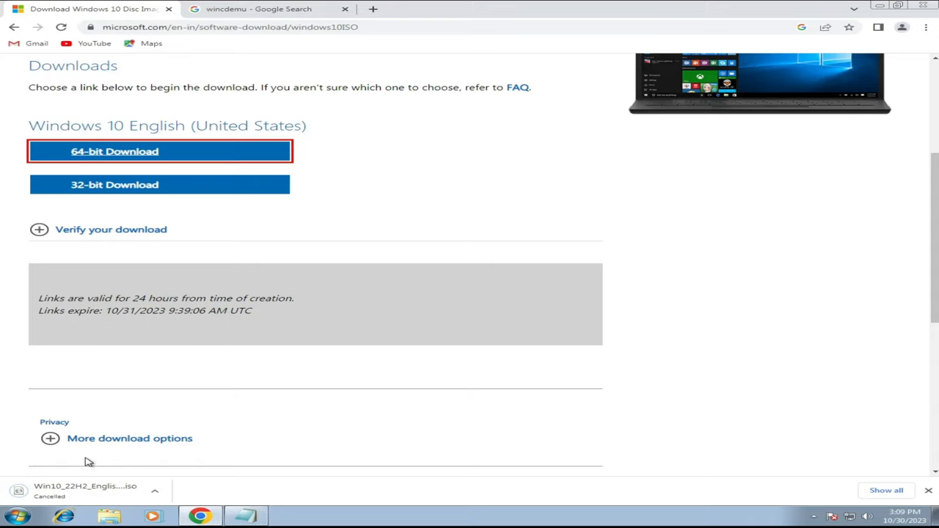
left_click(260, 13)
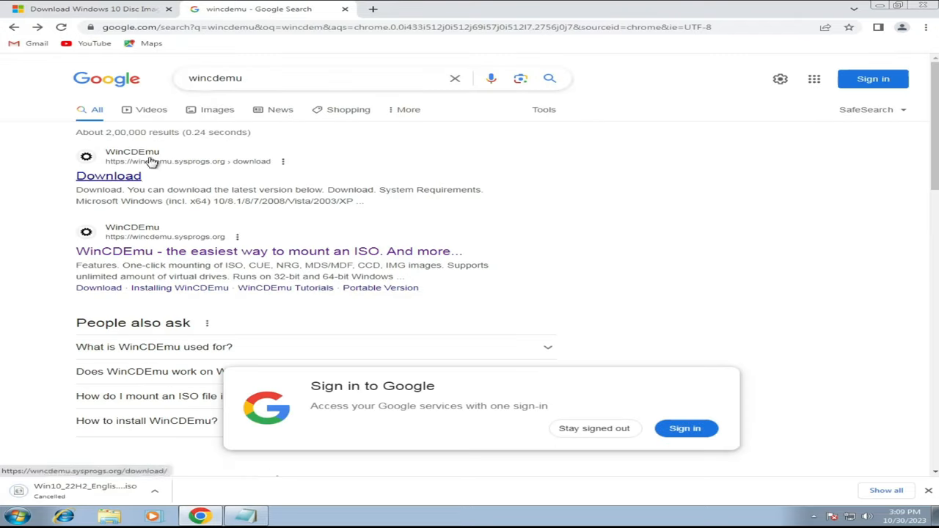
mouse_move(158, 160)
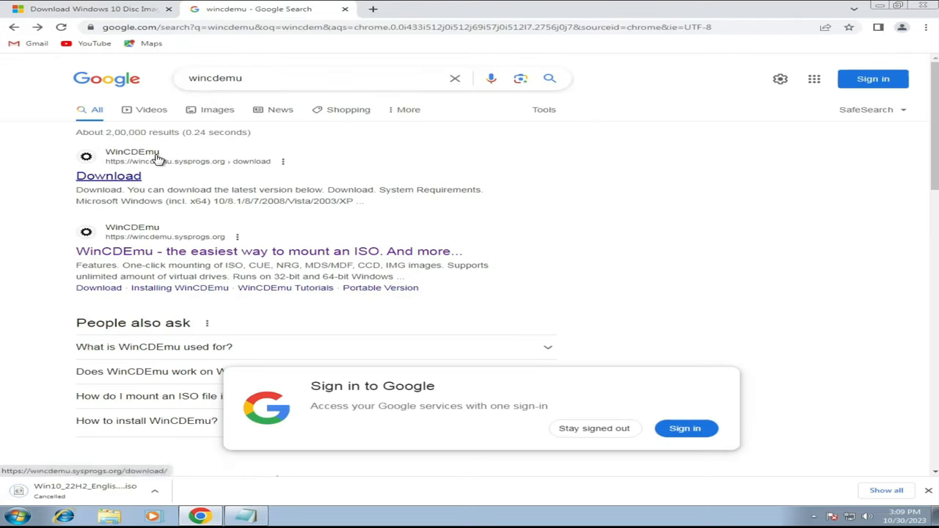
mouse_move(136, 188)
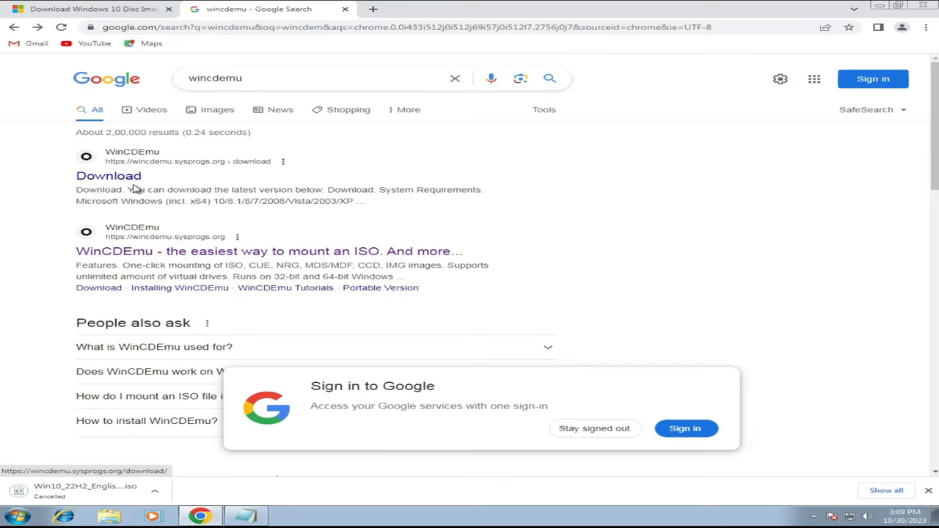
Step: Download the WinCDEmu 4.1 installer from its site, closing the ad popup
left_click(108, 175)
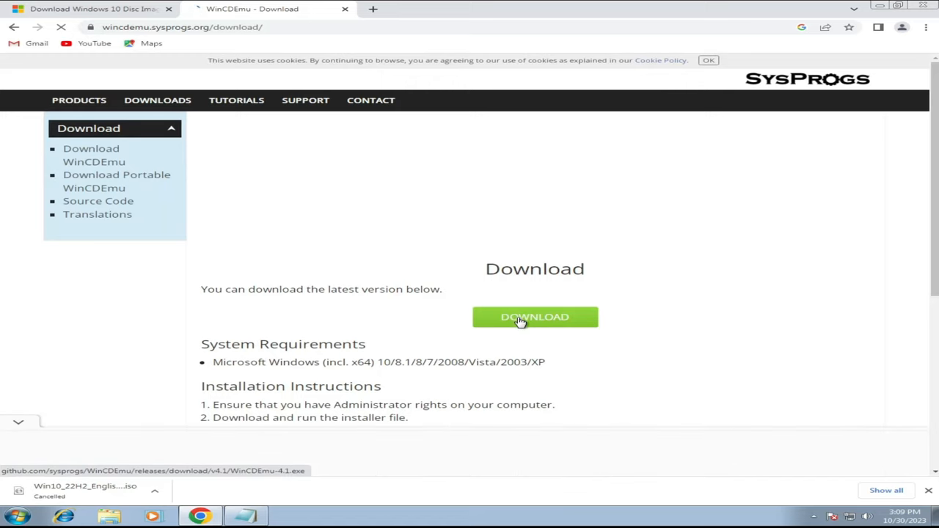
left_click(534, 316)
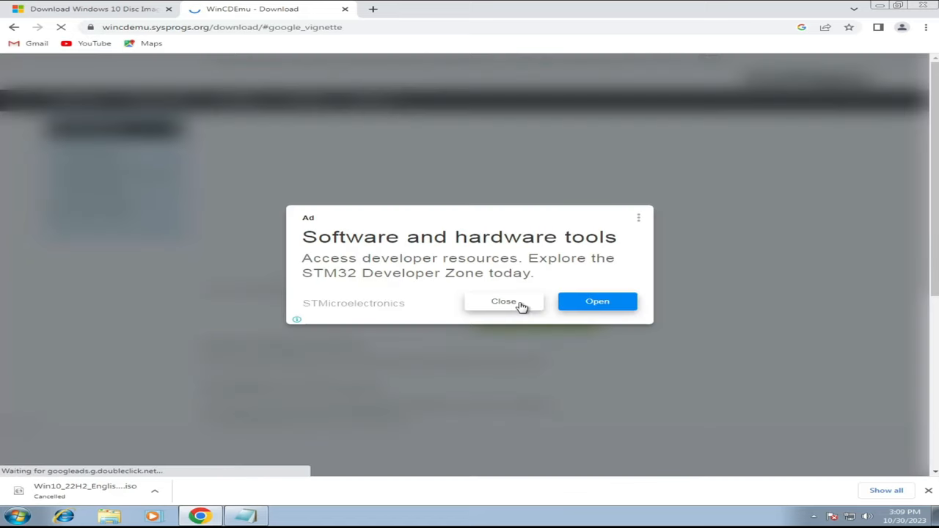
left_click(503, 301)
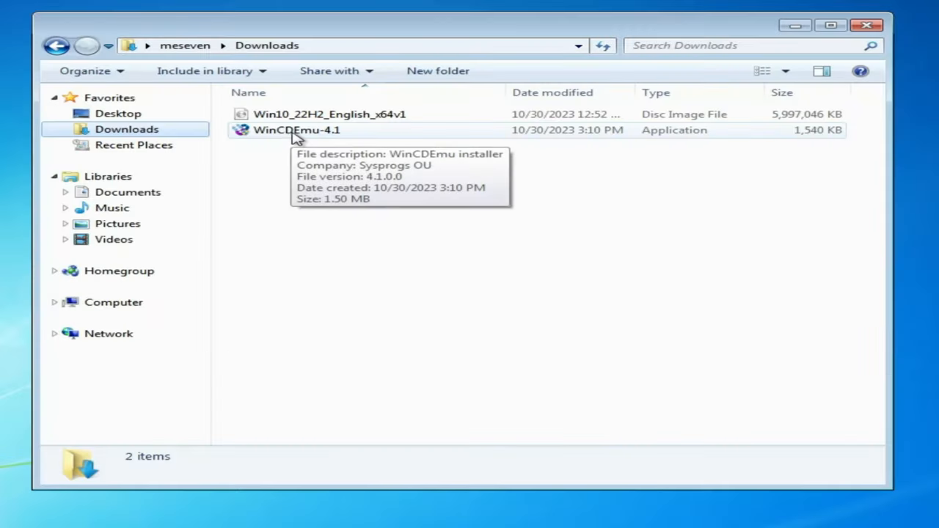
Step: Run WinCDEmu-4.1 from Downloads as administrator and approve the UAC prompt
right_click(297, 130)
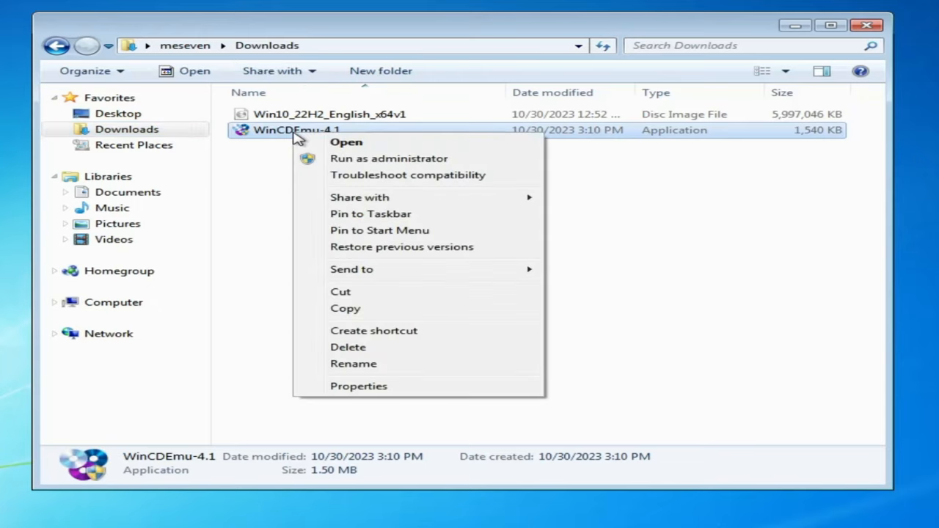
left_click(389, 158)
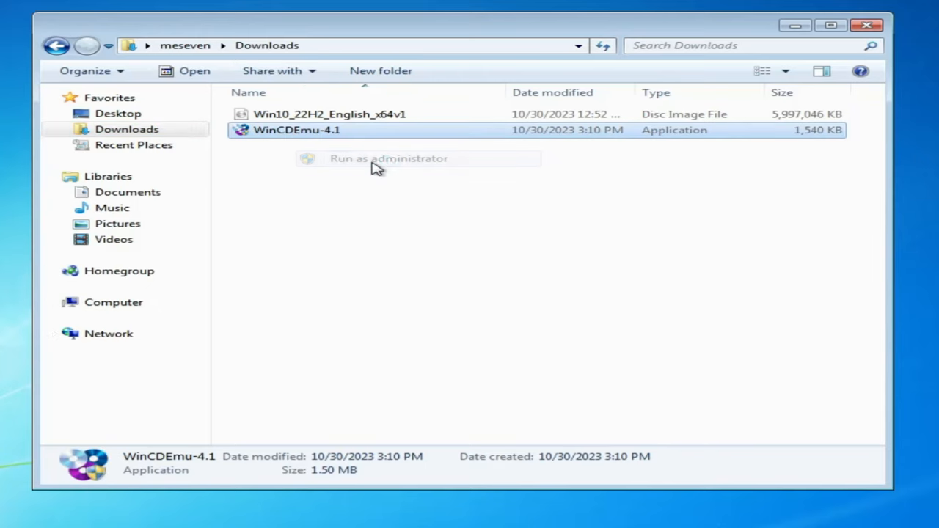
left_click(388, 159)
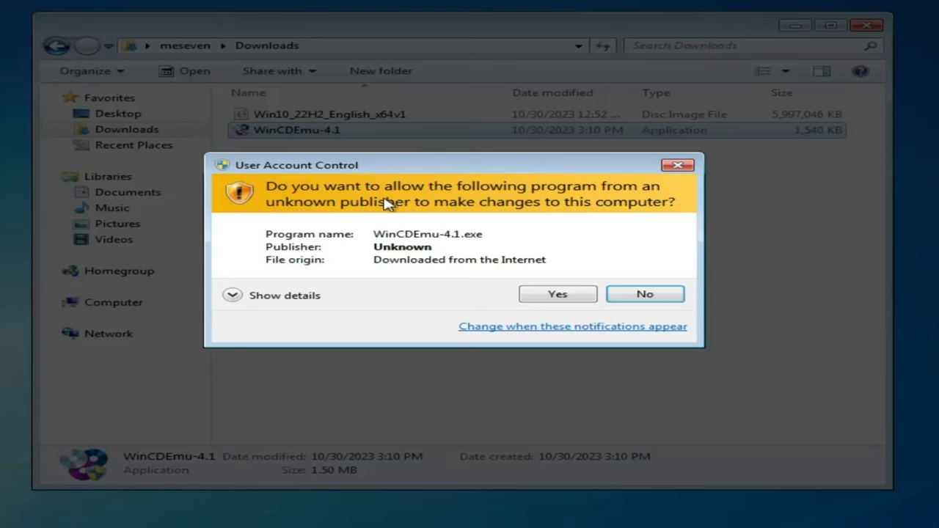
left_click(557, 293)
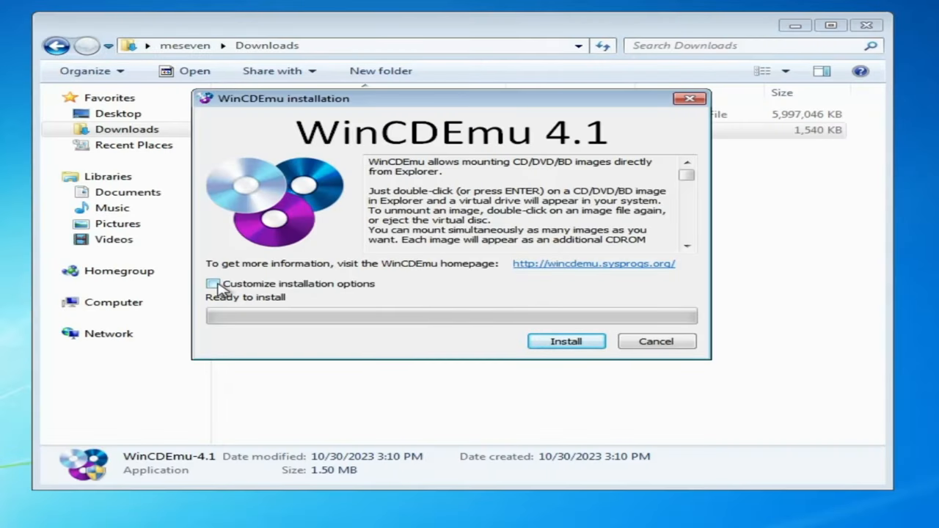
Step: Install WinCDEmu 4.1 with 'Require administrator rights (UAC) to mount images' enabled, then close the installer
left_click(213, 284)
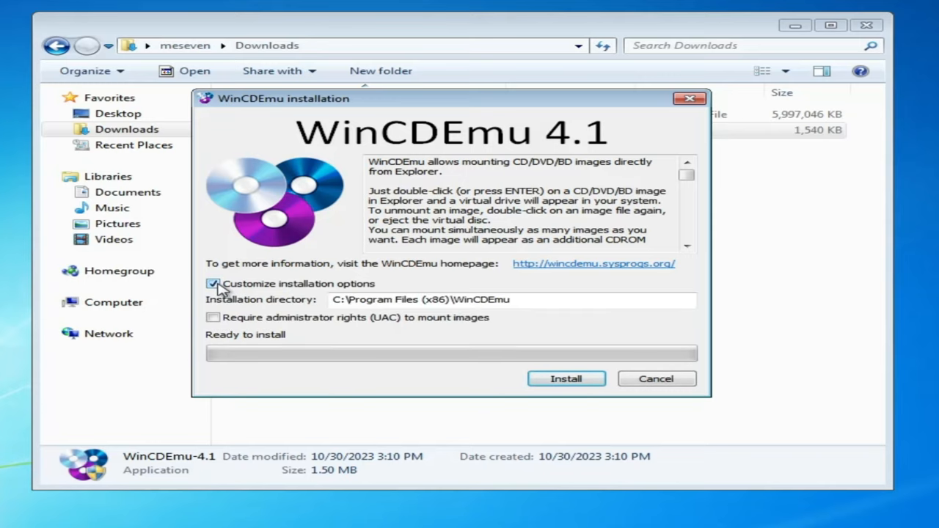
left_click(212, 317)
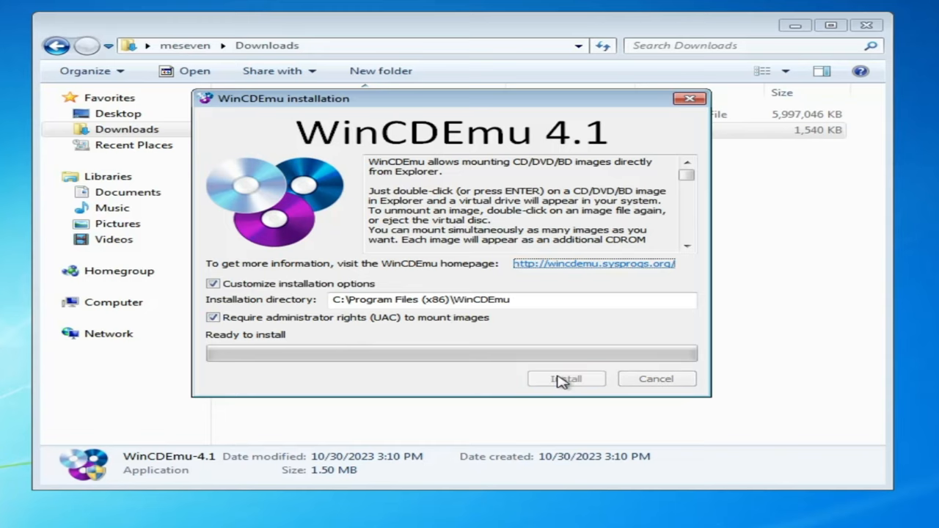
left_click(566, 379)
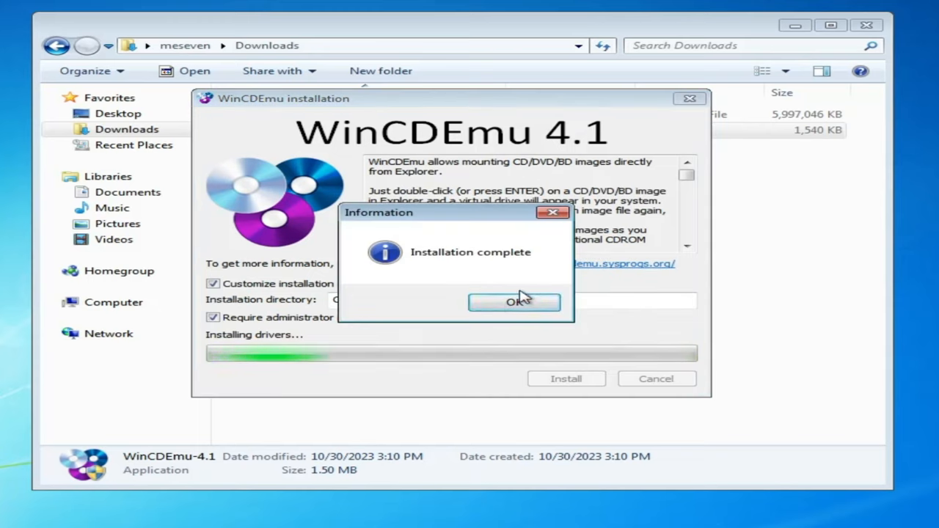
left_click(514, 301)
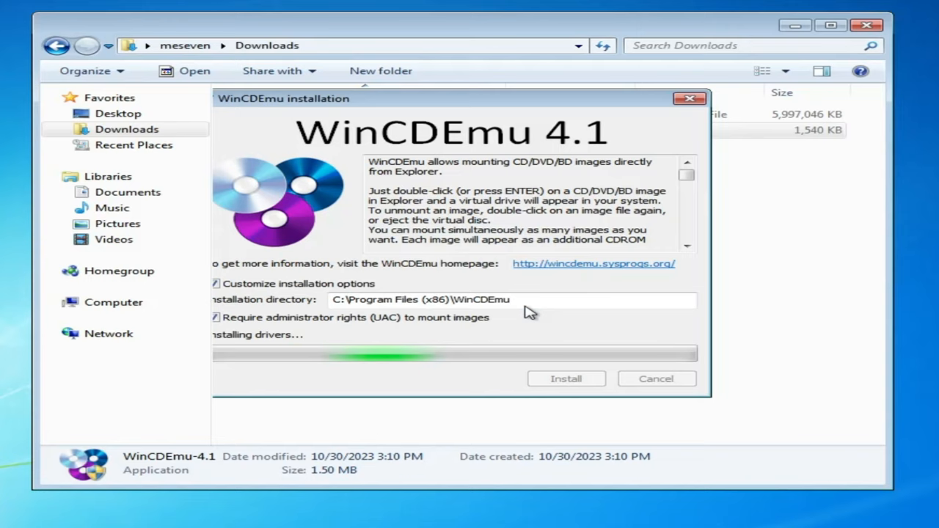
left_click(689, 98)
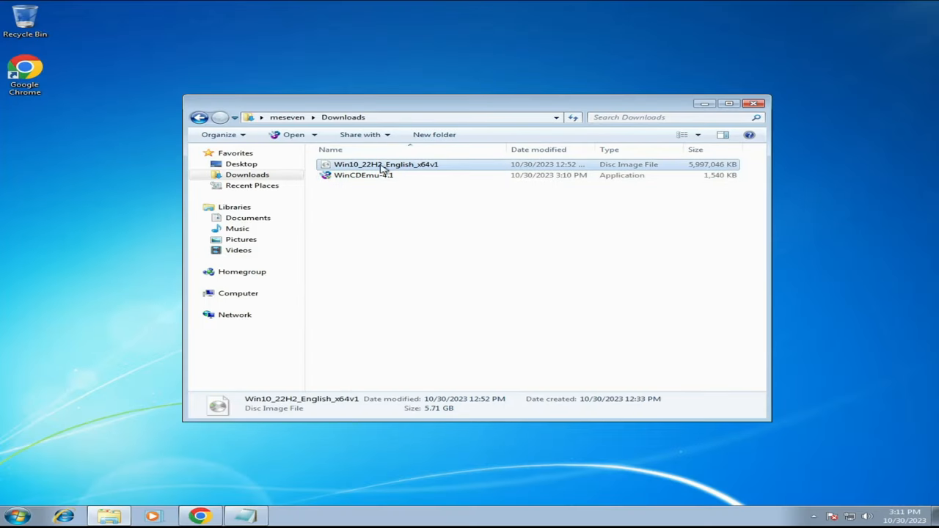
mouse_move(382, 164)
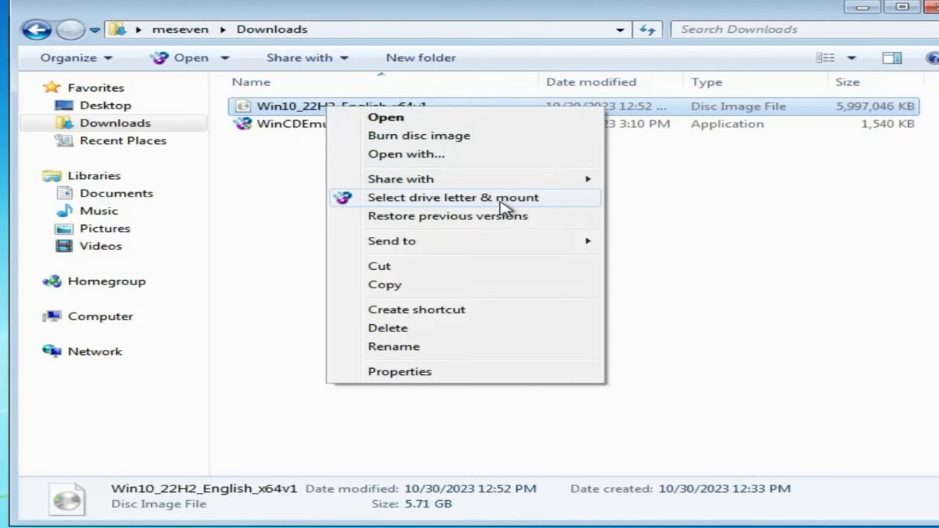
Step: Mount the Windows 10 ISO via WinCDEmu as drive V:, approving UAC
left_click(452, 197)
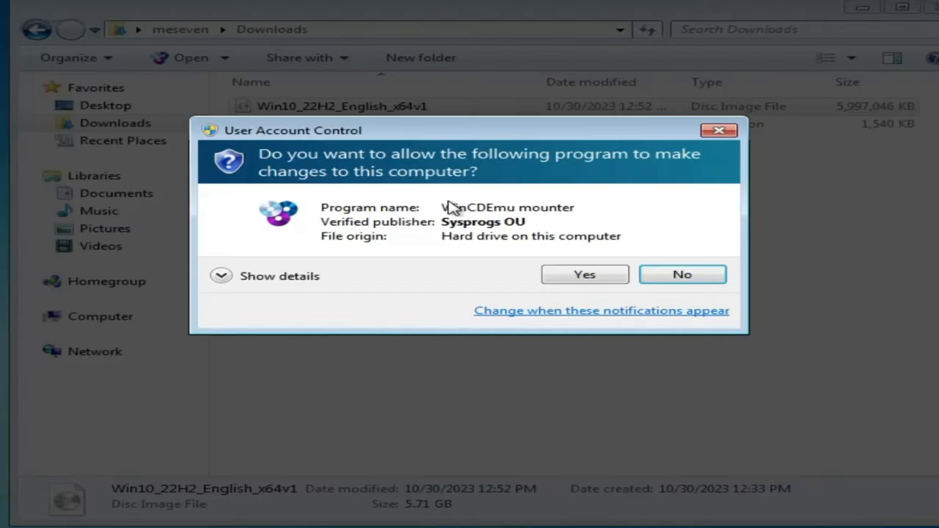
left_click(584, 273)
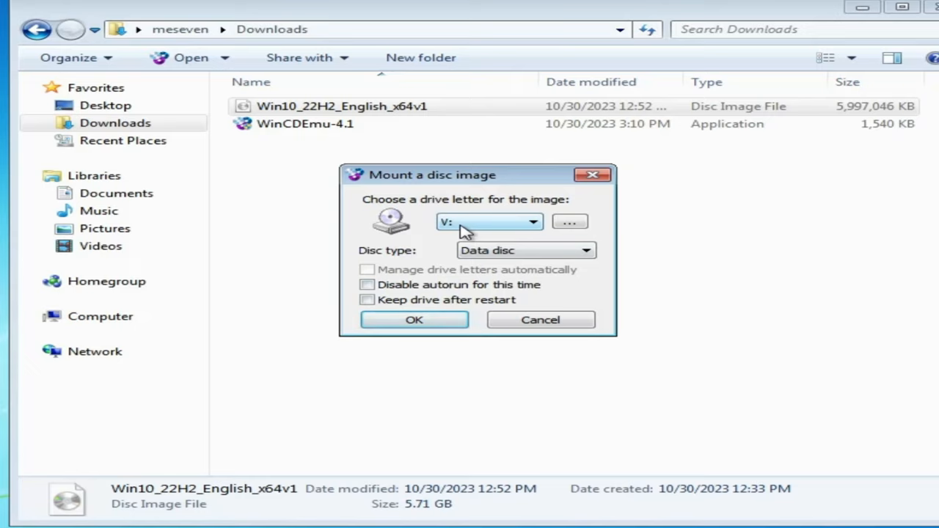
left_click(413, 319)
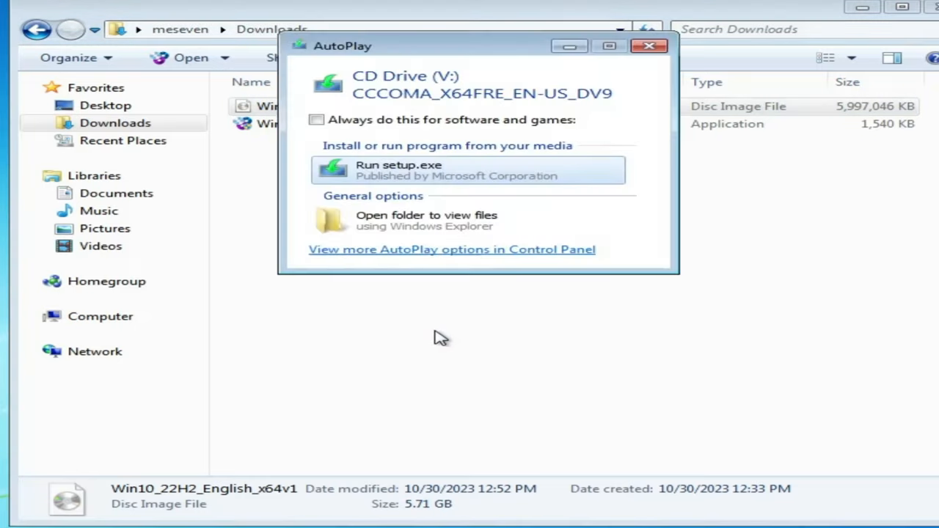
mouse_move(404, 172)
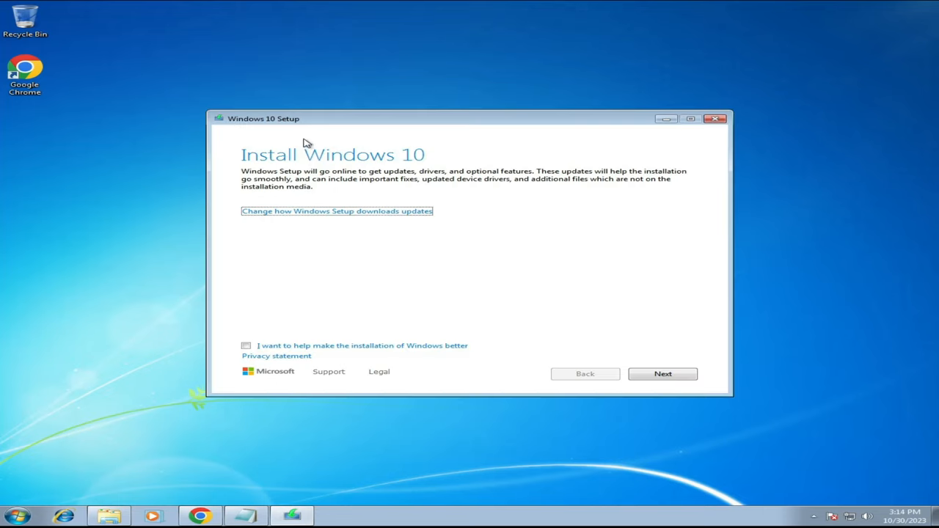
mouse_move(326, 228)
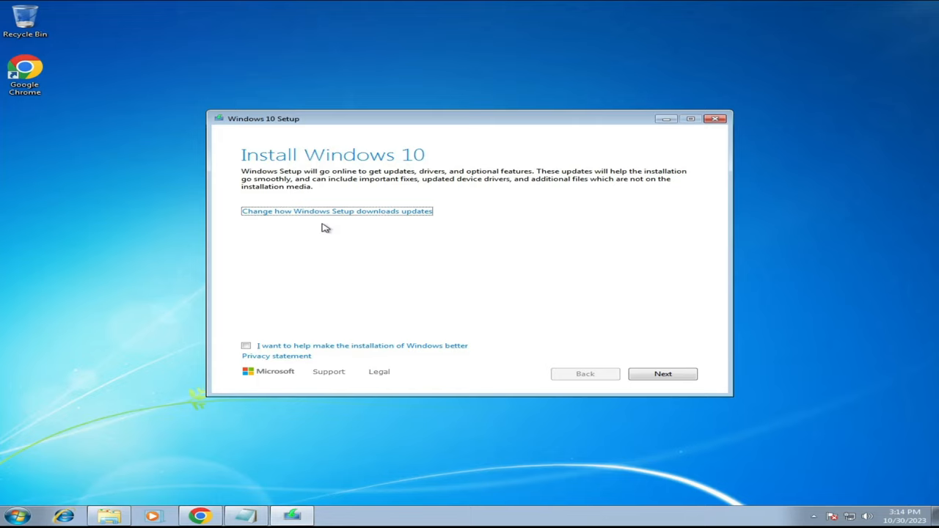
mouse_move(421, 163)
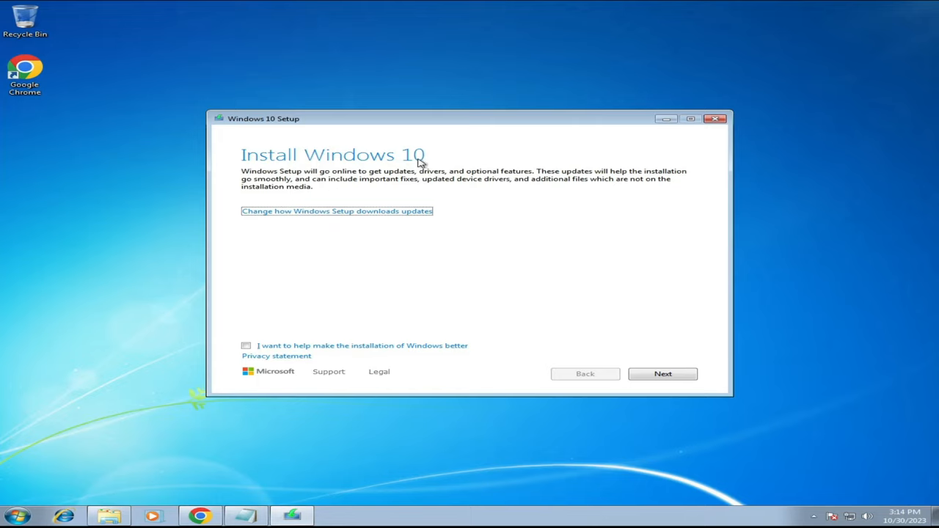
Step: Tick 'I want to help make the installation of Windows better' and proceed
left_click(246, 345)
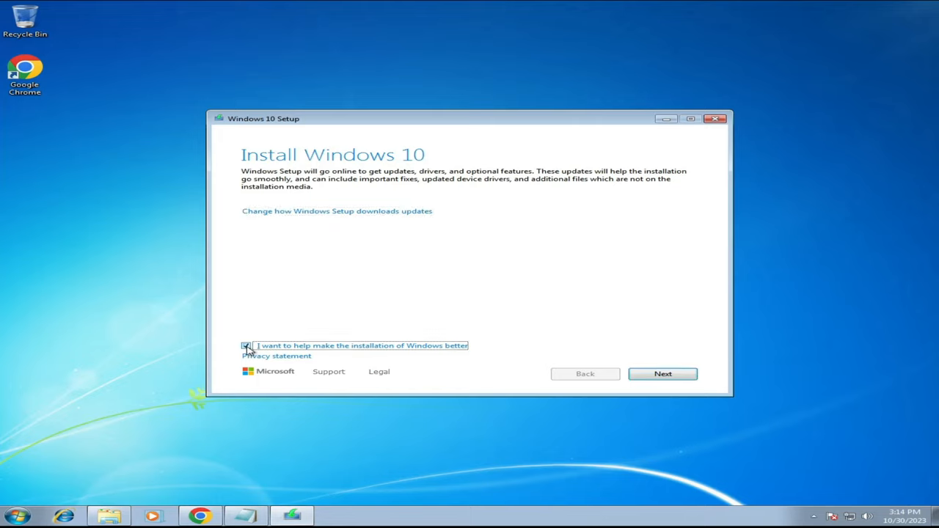
left_click(661, 374)
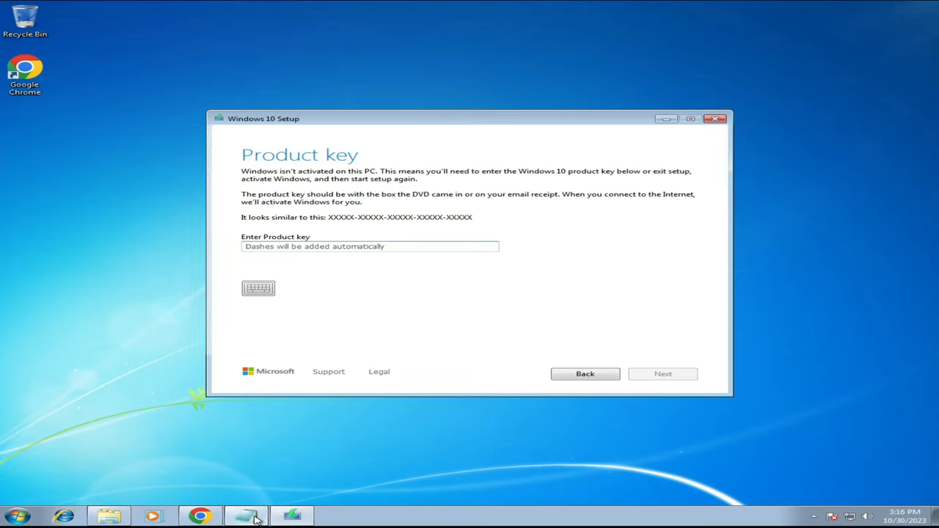
left_click(246, 515)
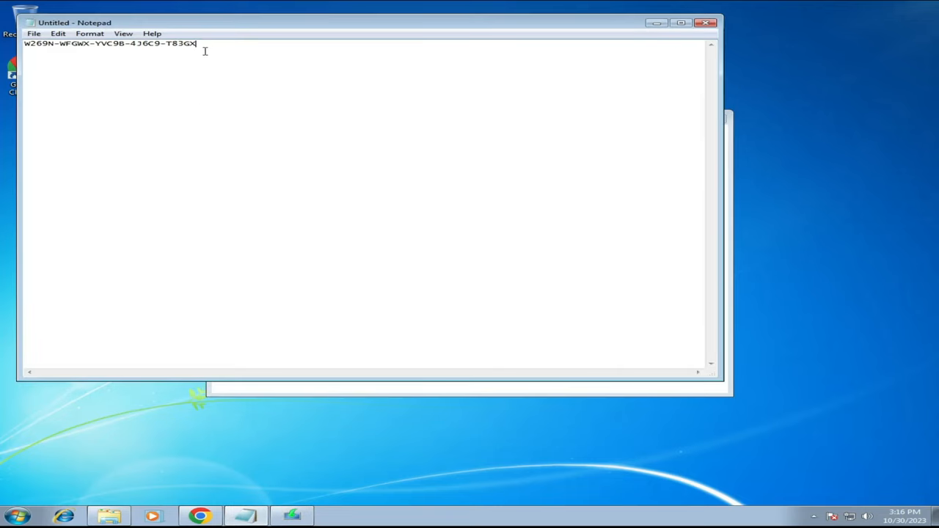
right_click(110, 42)
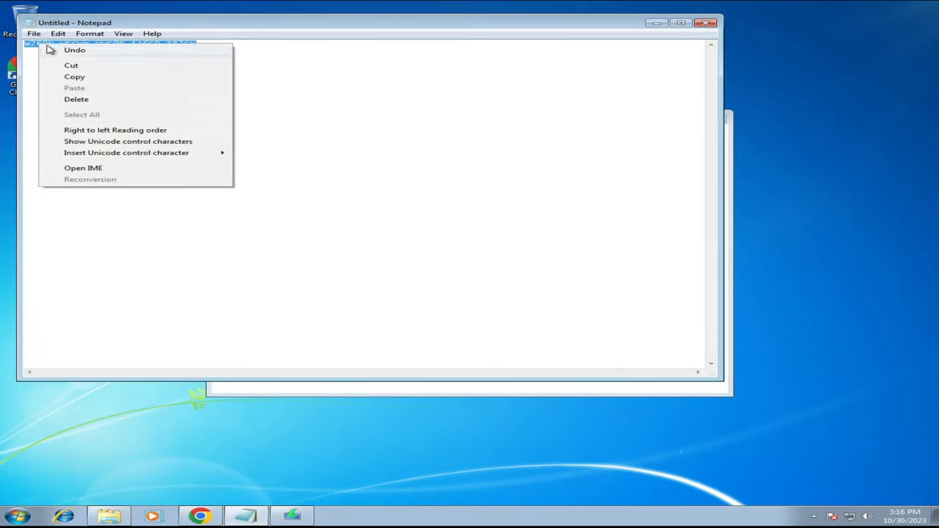
left_click(74, 77)
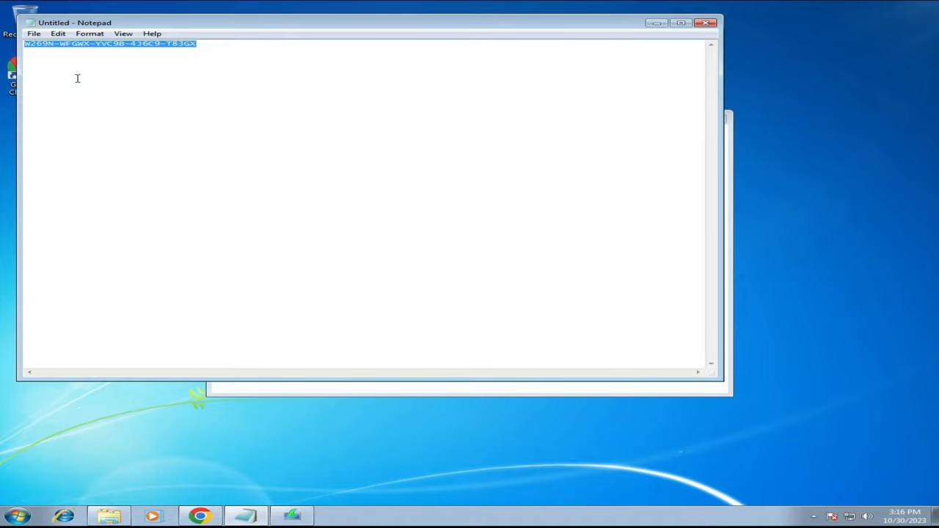
mouse_move(631, 42)
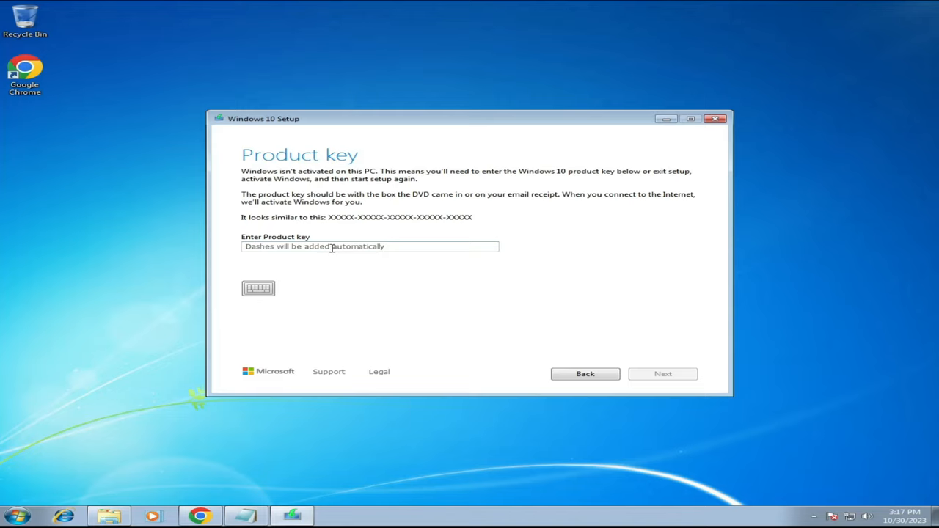
type("W269N-WFGWX-YVC9B-4J6C9-T83GX")
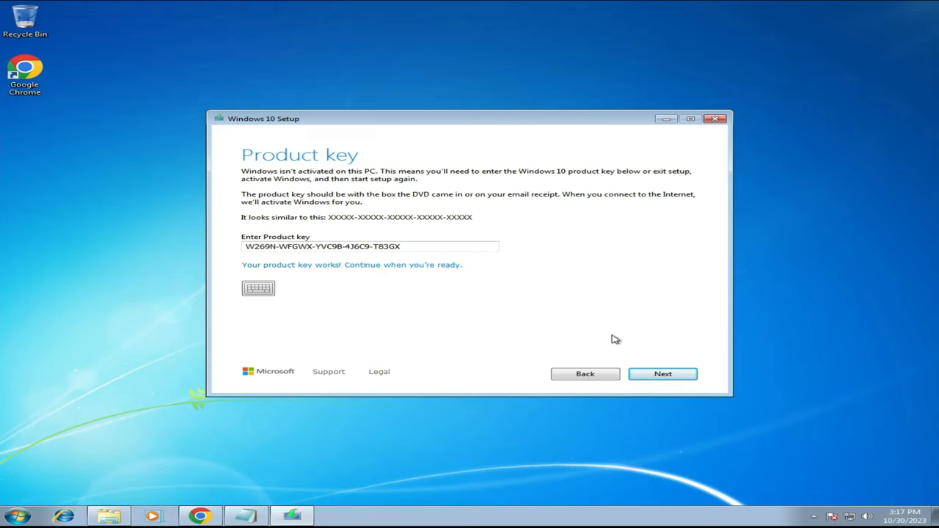
Step: Accept the Windows 10 license, keep personal files and apps, and start the Pro install
left_click(662, 373)
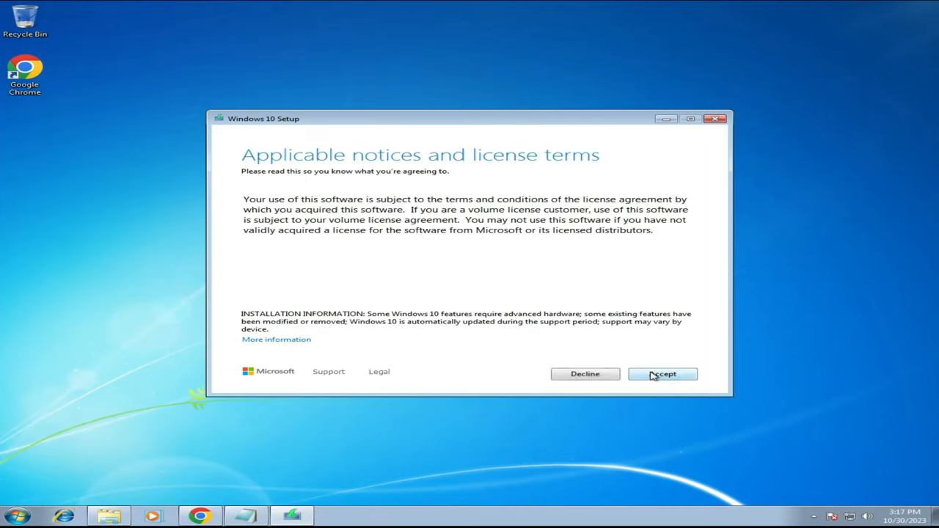
left_click(661, 375)
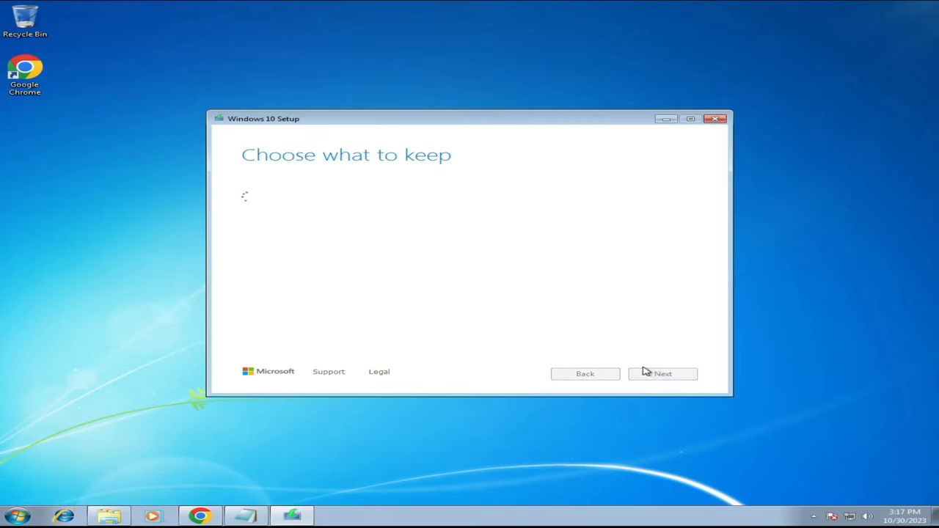
left_click(661, 374)
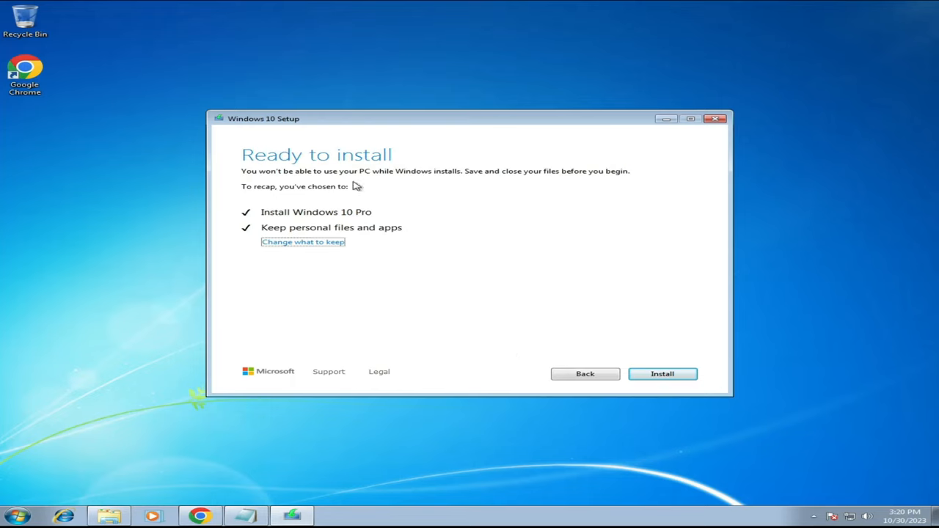
mouse_move(396, 195)
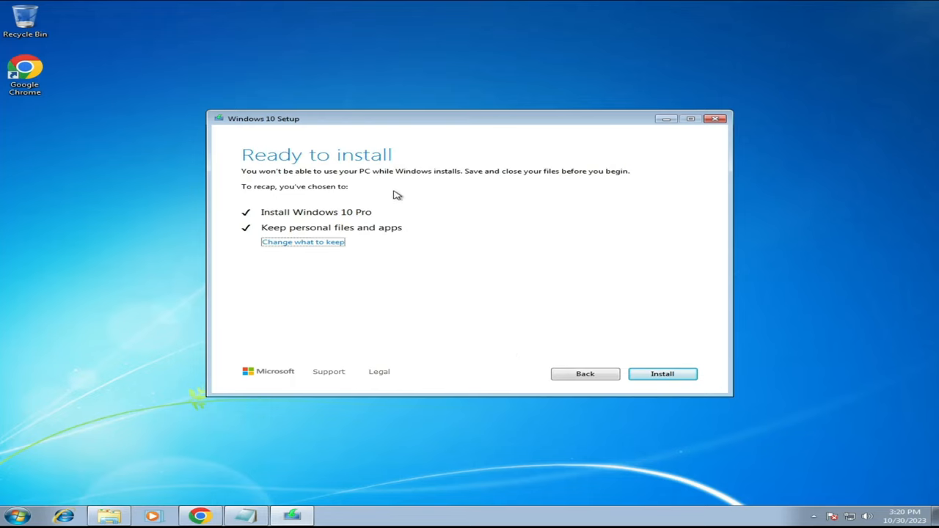
mouse_move(277, 222)
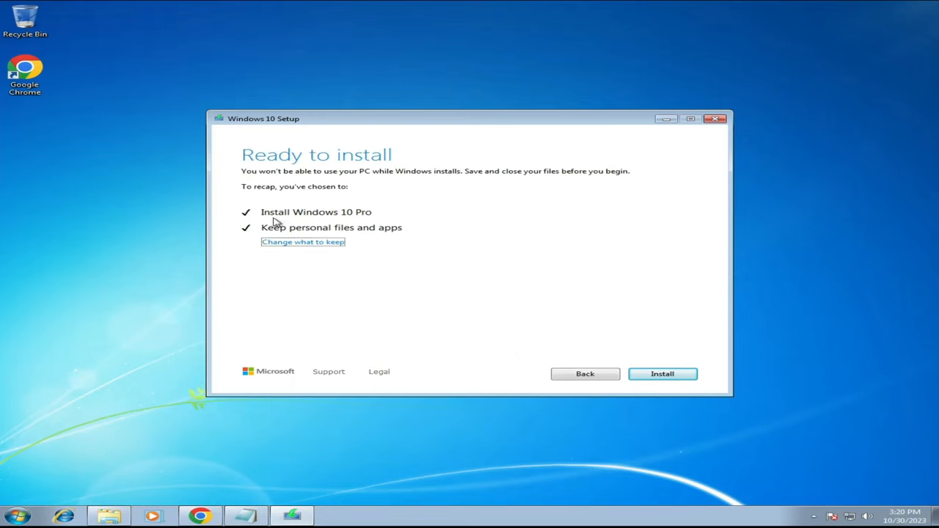
mouse_move(298, 235)
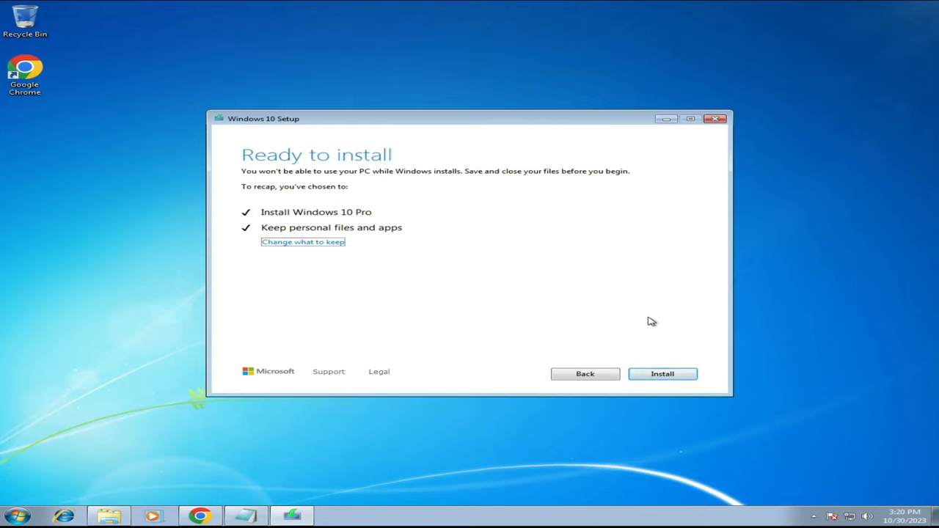
left_click(662, 373)
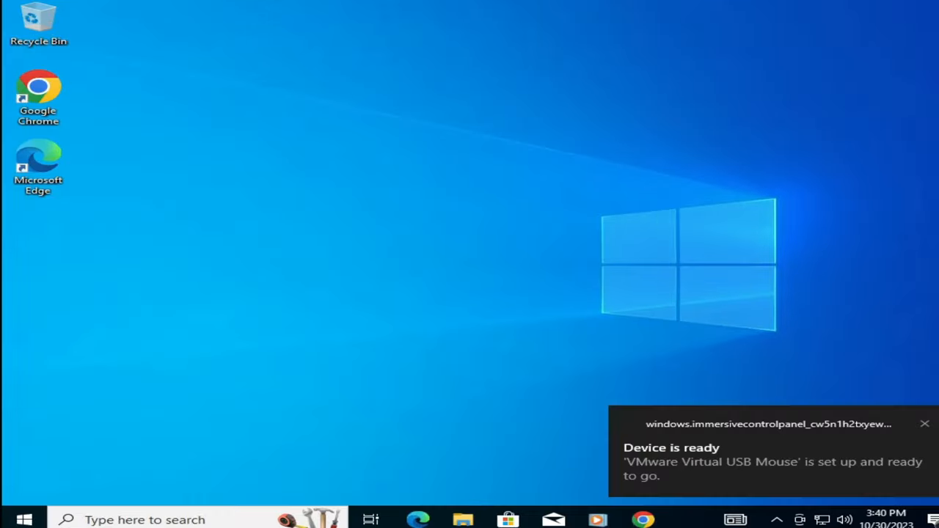
mouse_move(374, 281)
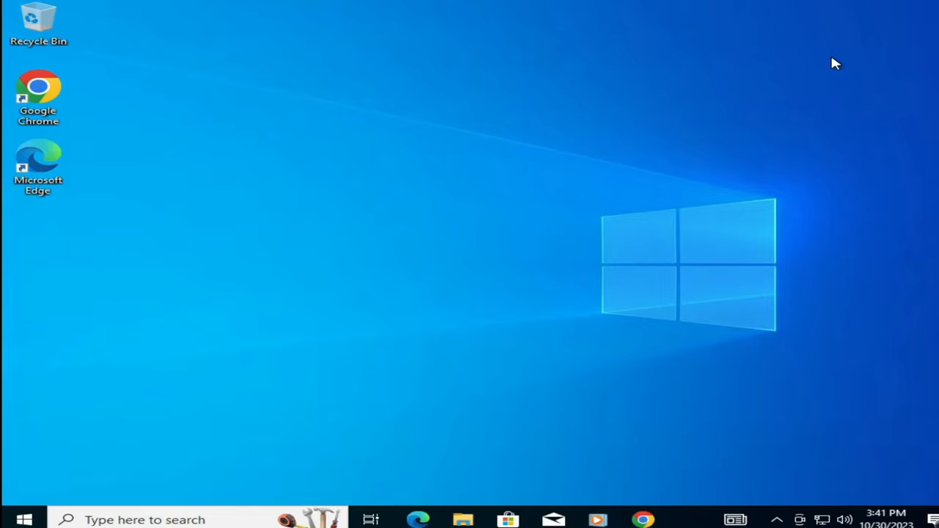
mouse_move(799, 80)
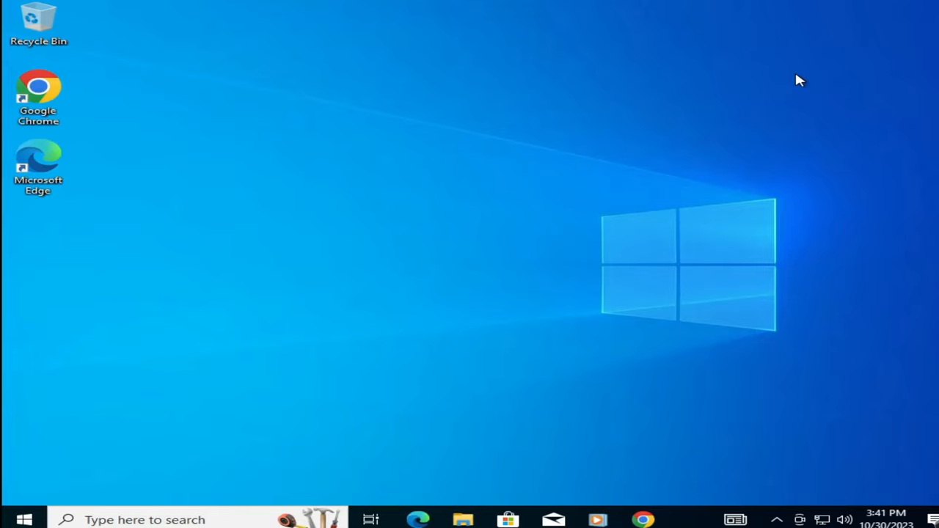
mouse_move(785, 96)
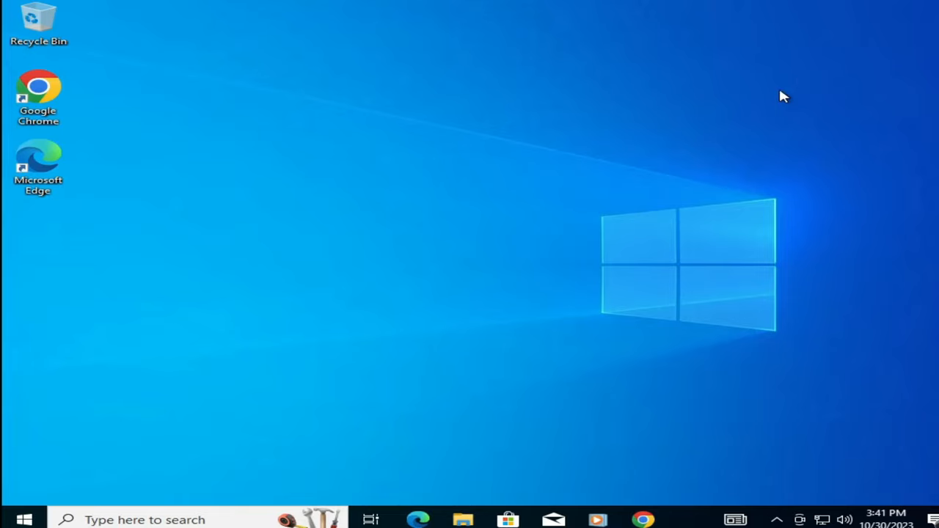
mouse_move(463, 519)
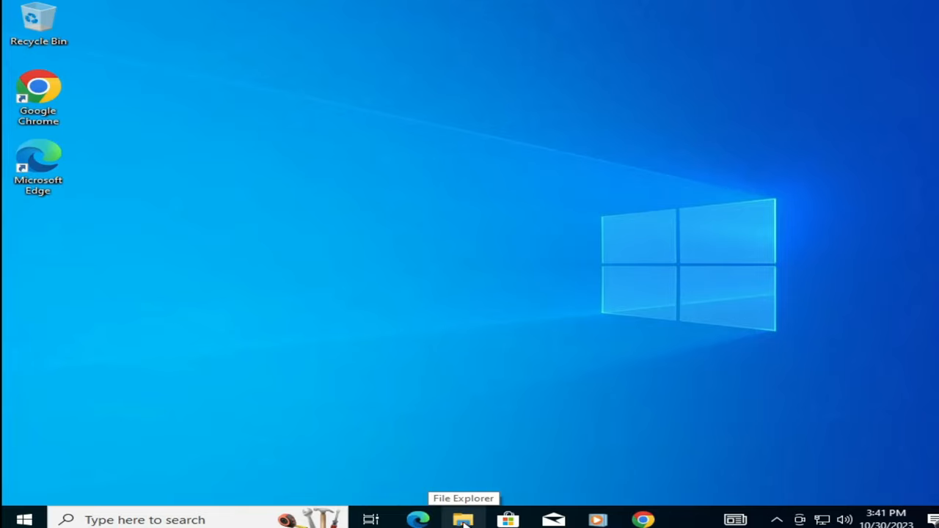
Step: Confirm Downloads still holds the ISO and installer, then view Documents and Pictures
left_click(463, 519)
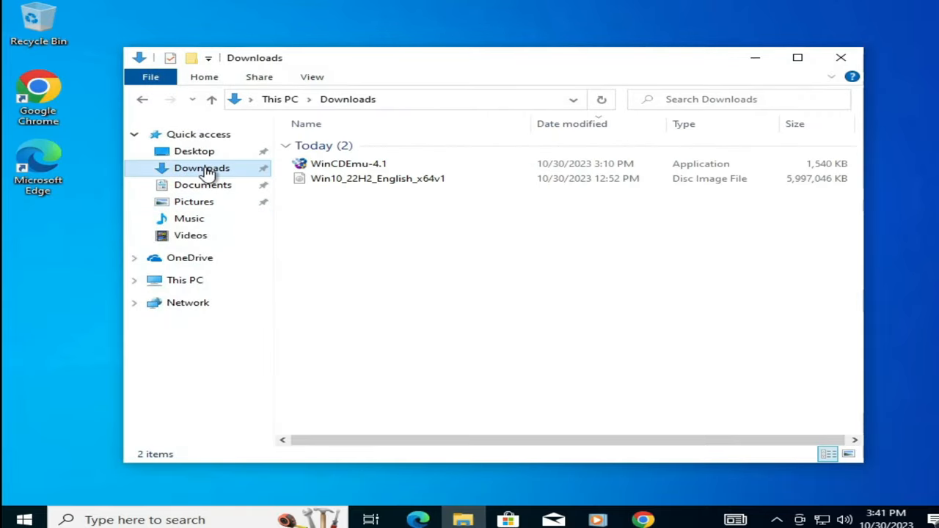
mouse_move(378, 178)
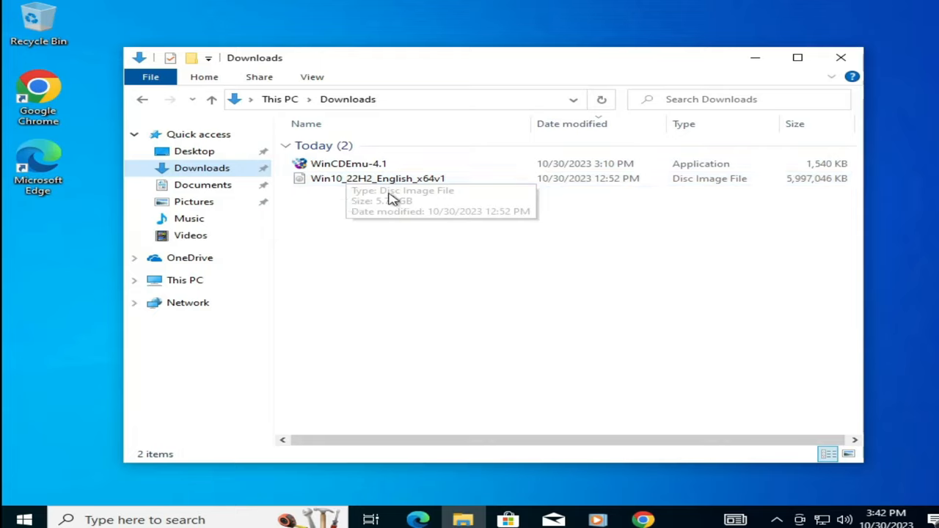
mouse_move(319, 195)
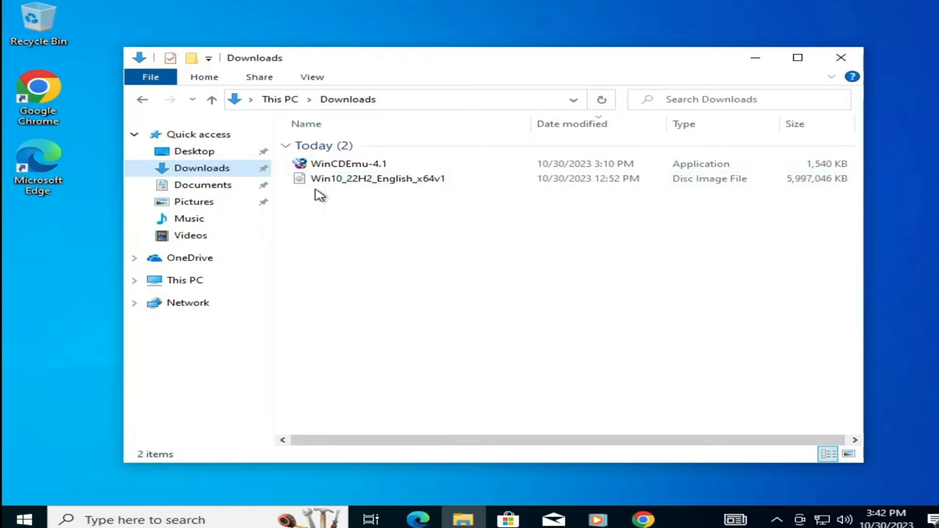
left_click(202, 185)
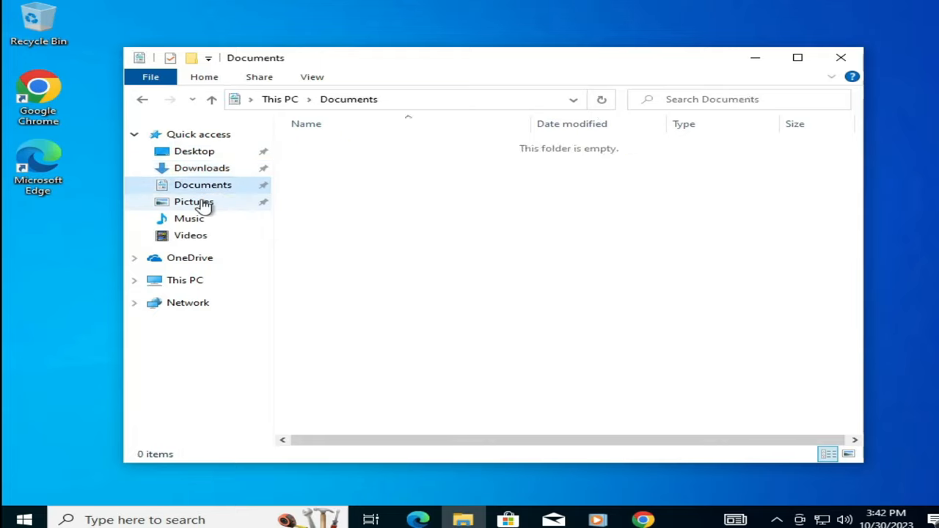
left_click(194, 201)
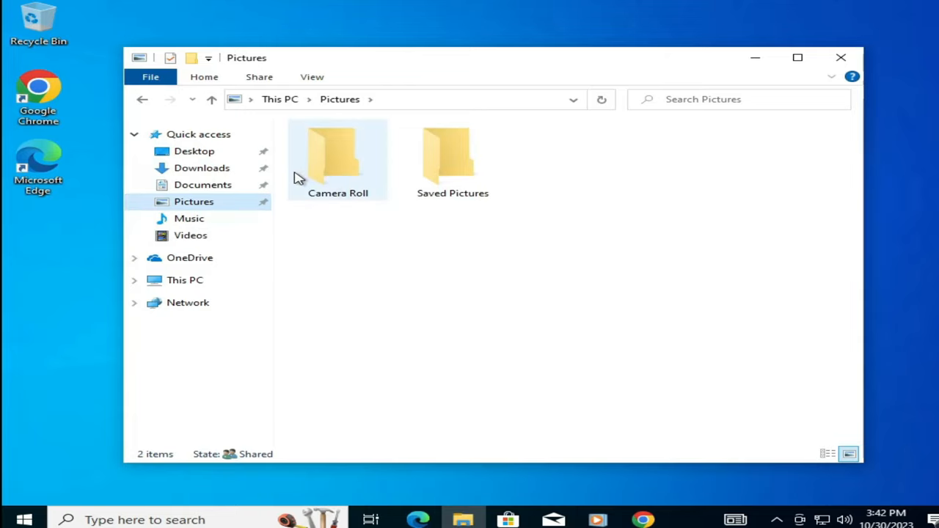